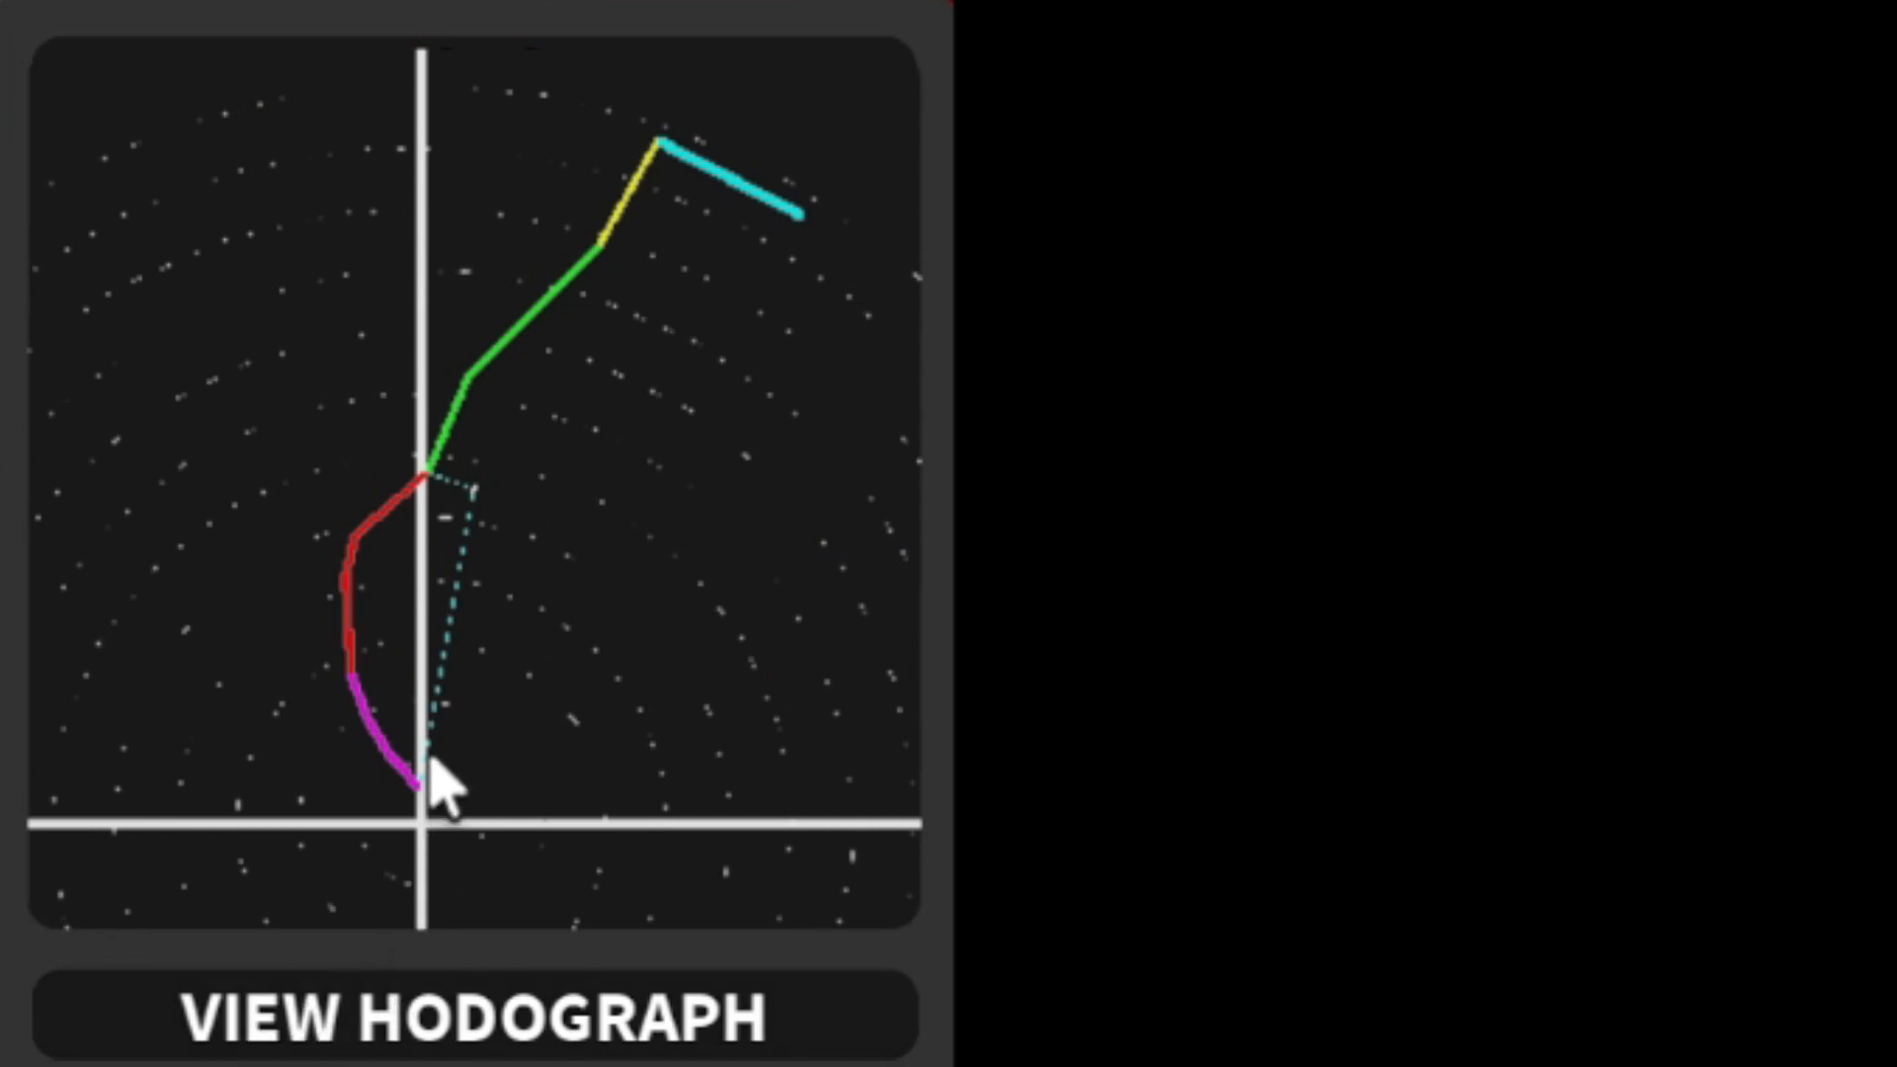
- Replace the hodograph panel with the ground view of the wide tornado beside the Prior Lake radar map
{"action": "left_click", "coordinate": [476, 1015]}
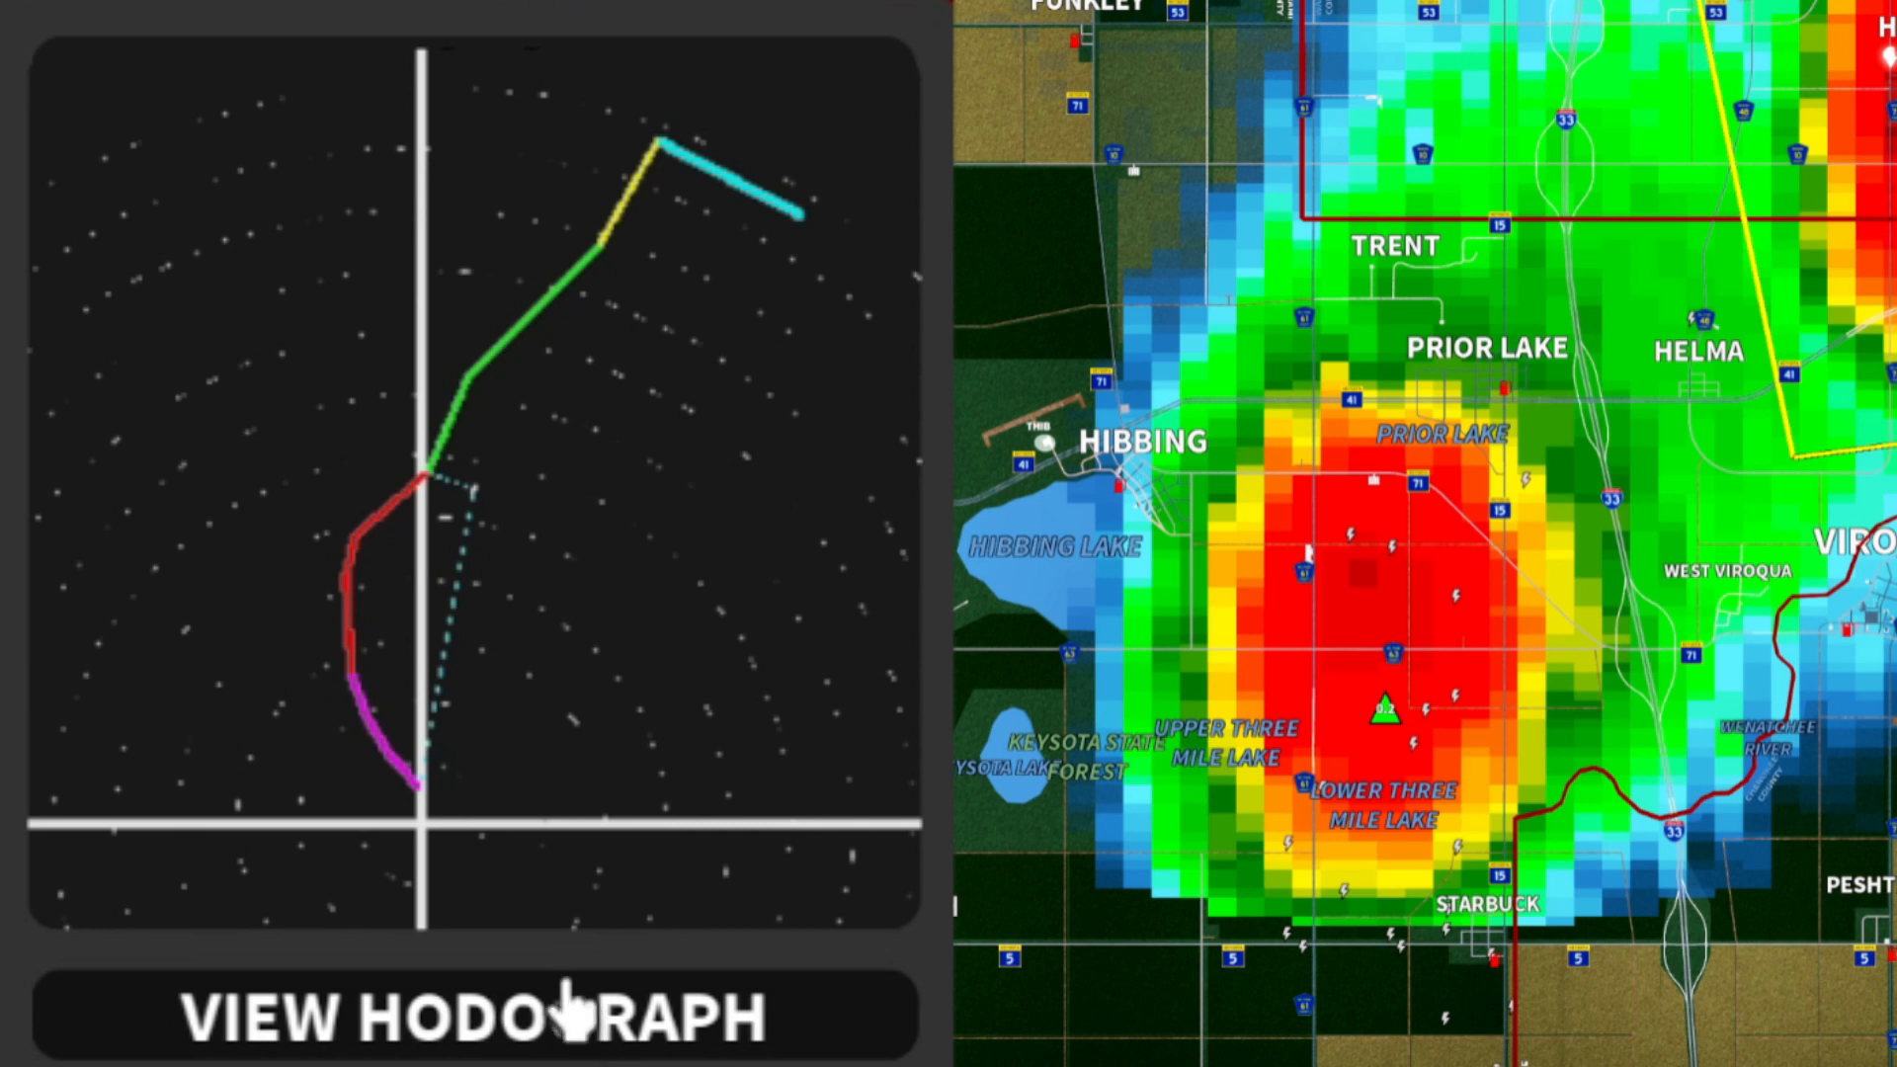
{"action": "mouse_move", "coordinate": [634, 962]}
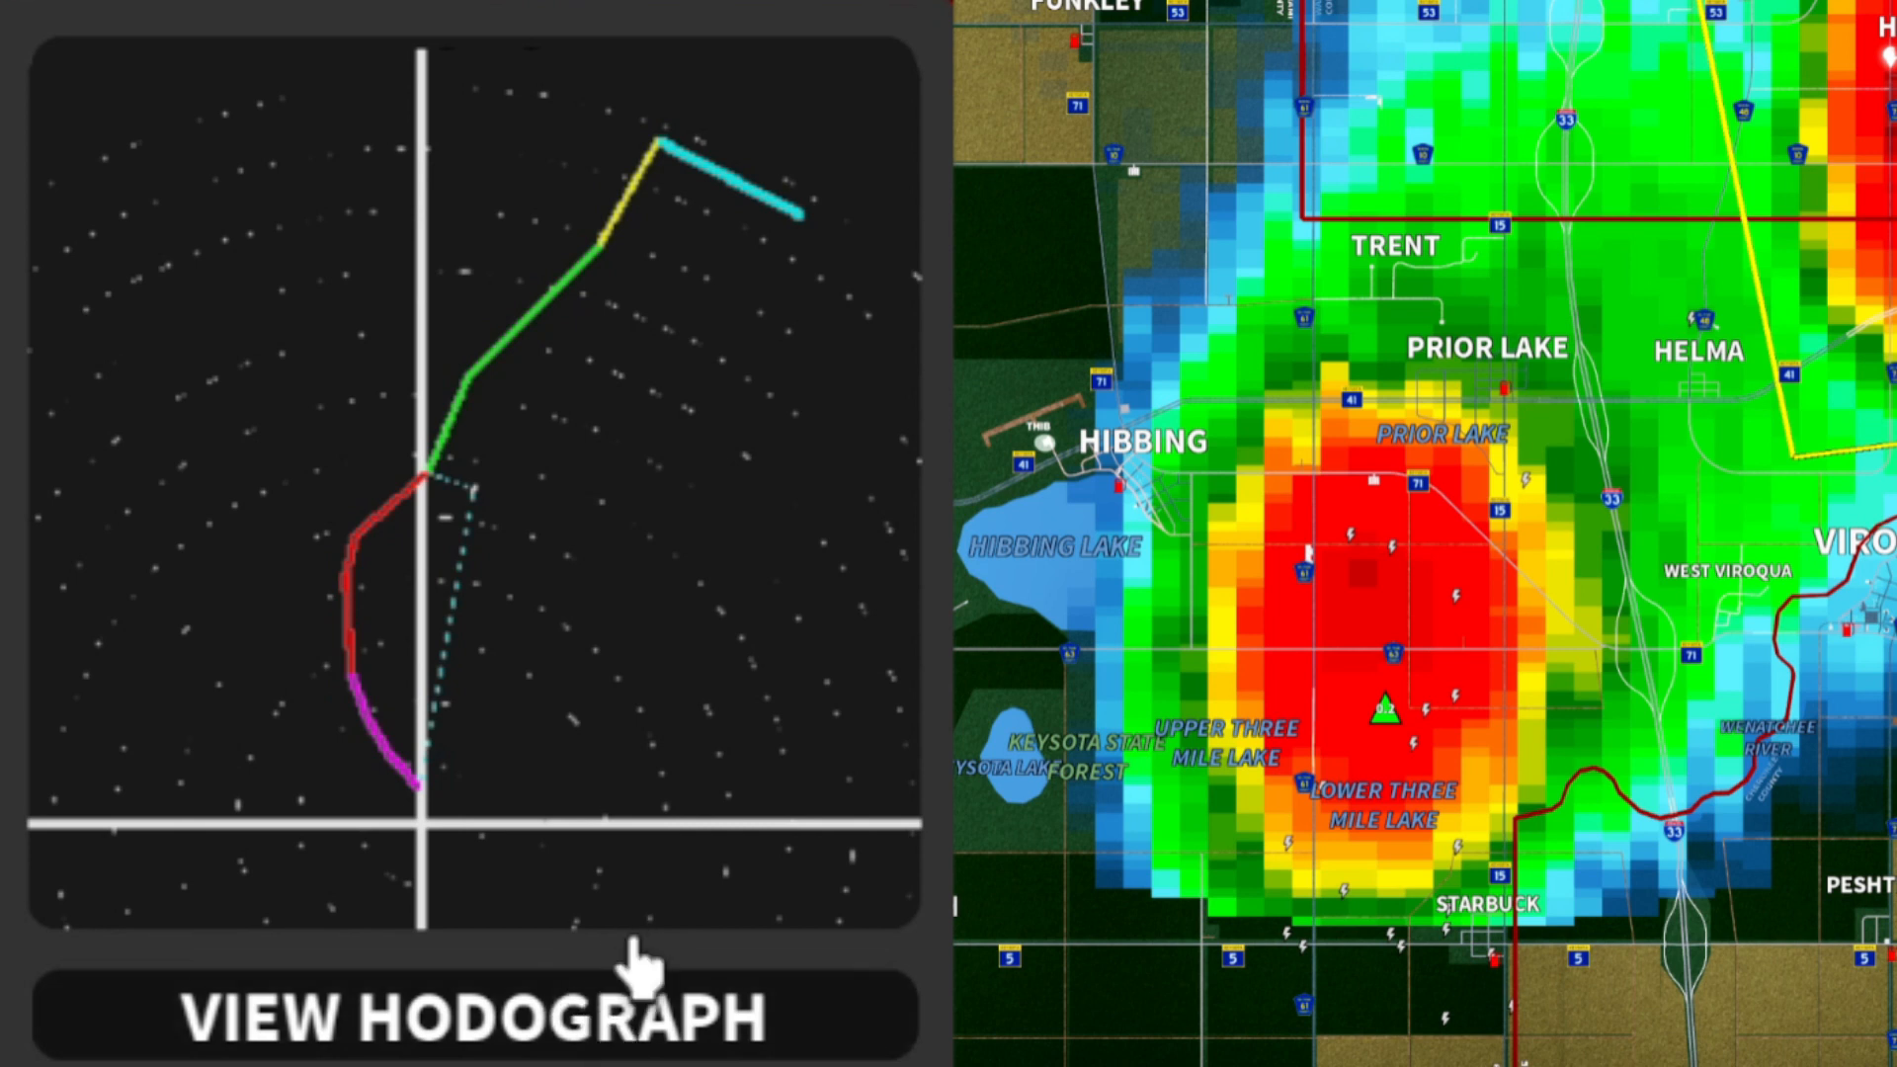
{"action": "mouse_move", "coordinate": [650, 787]}
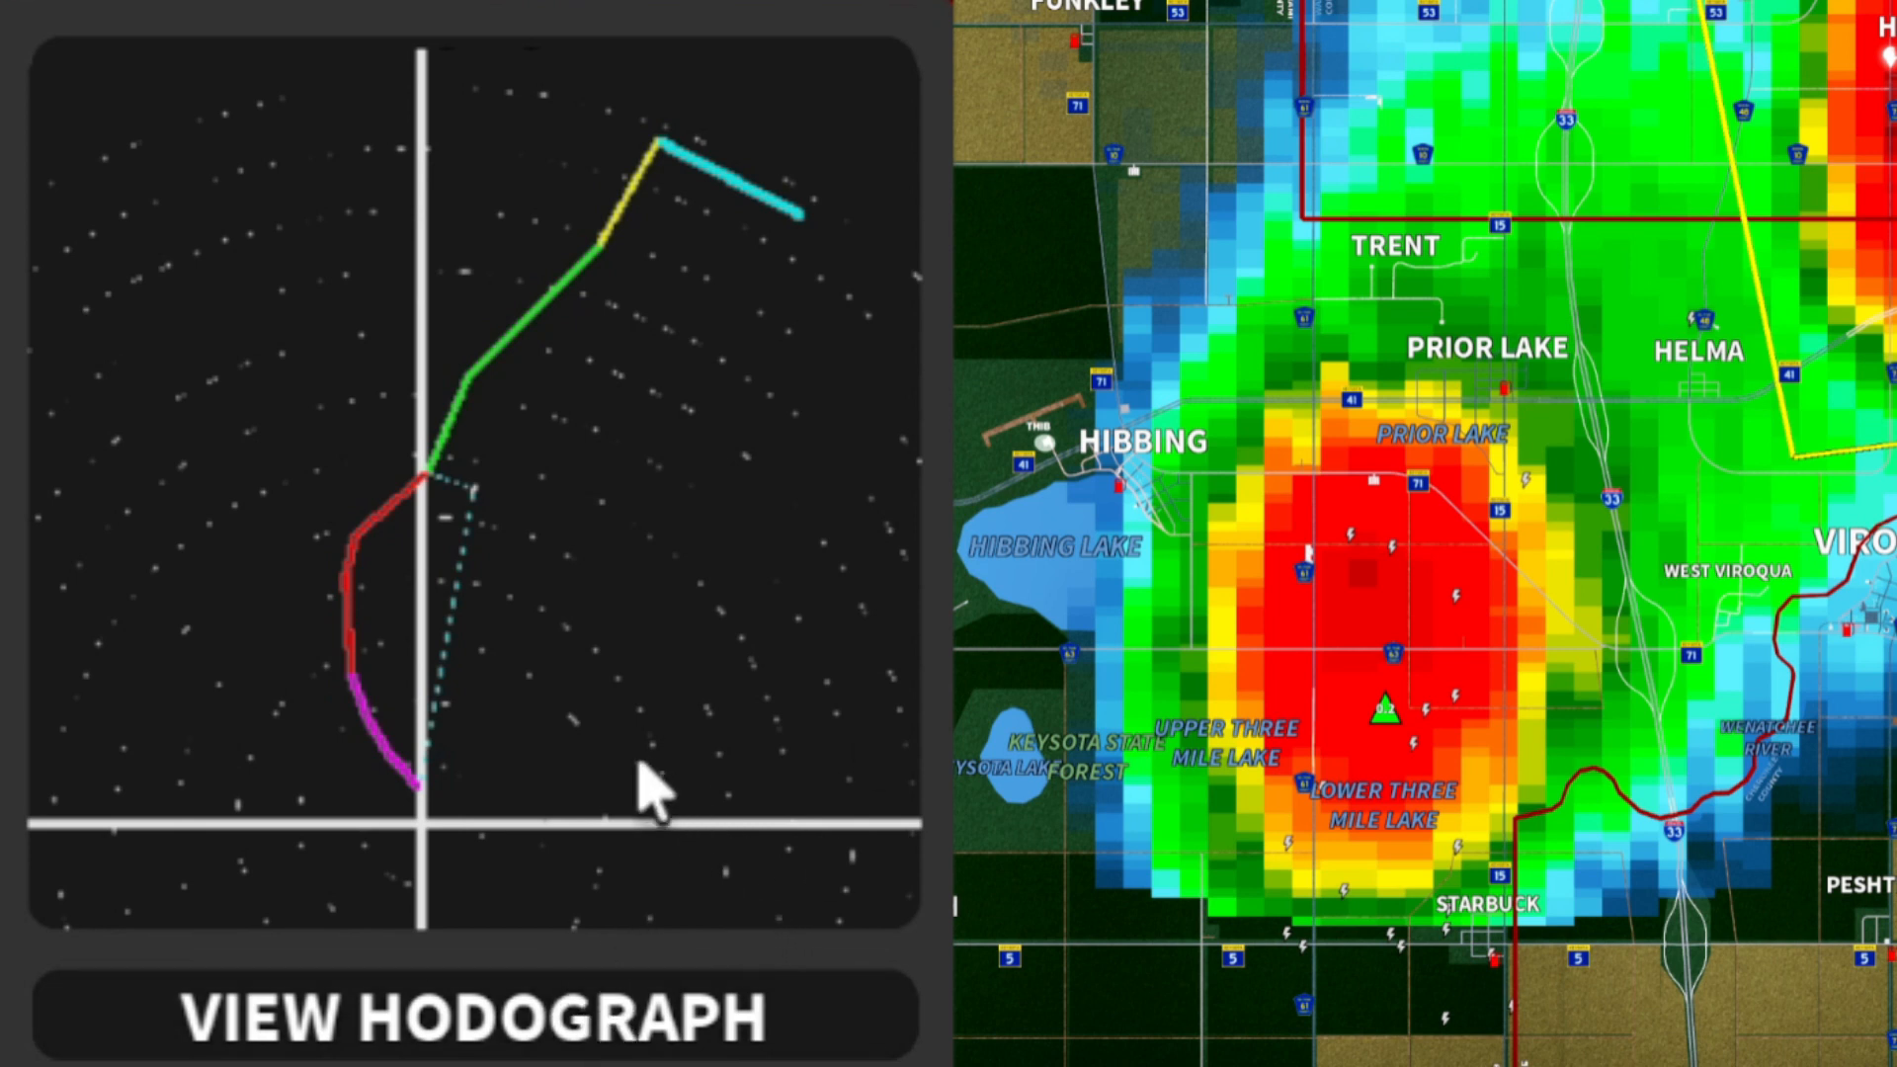
{"action": "left_click", "coordinate": [466, 1017]}
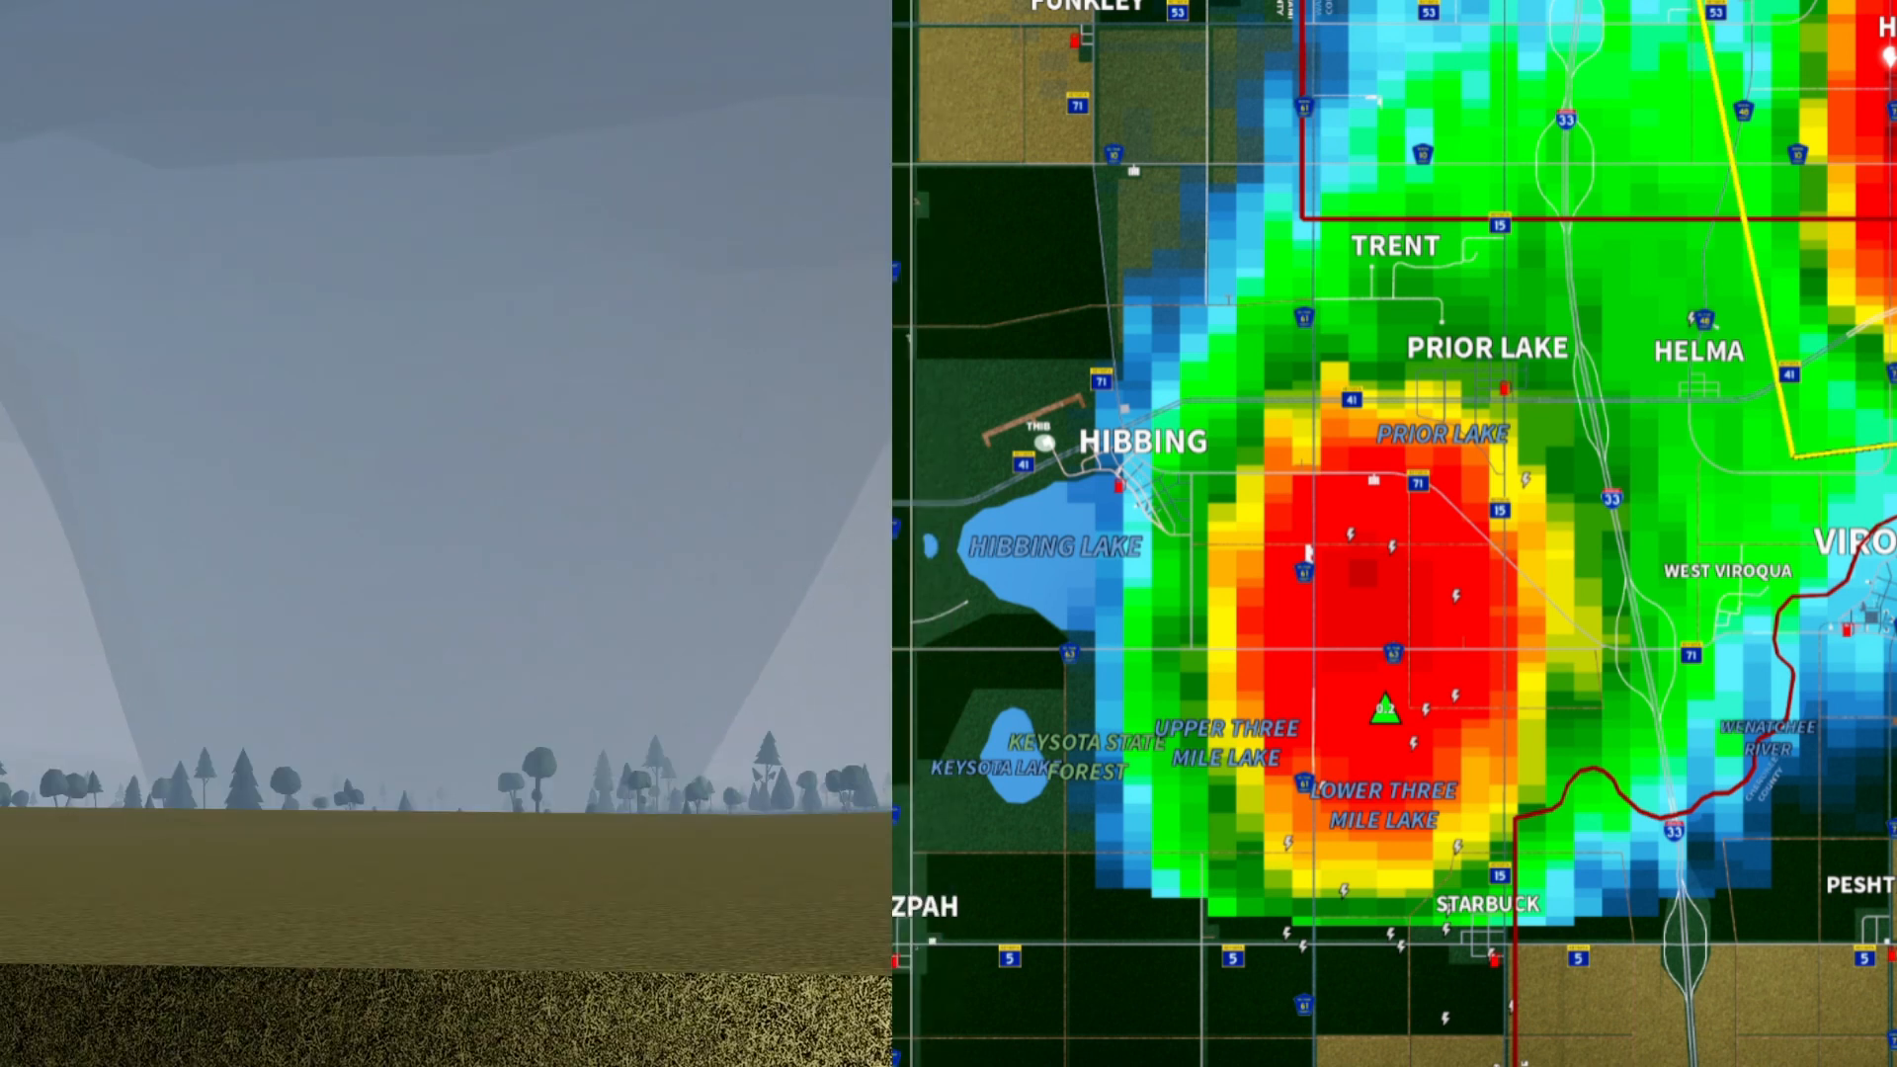